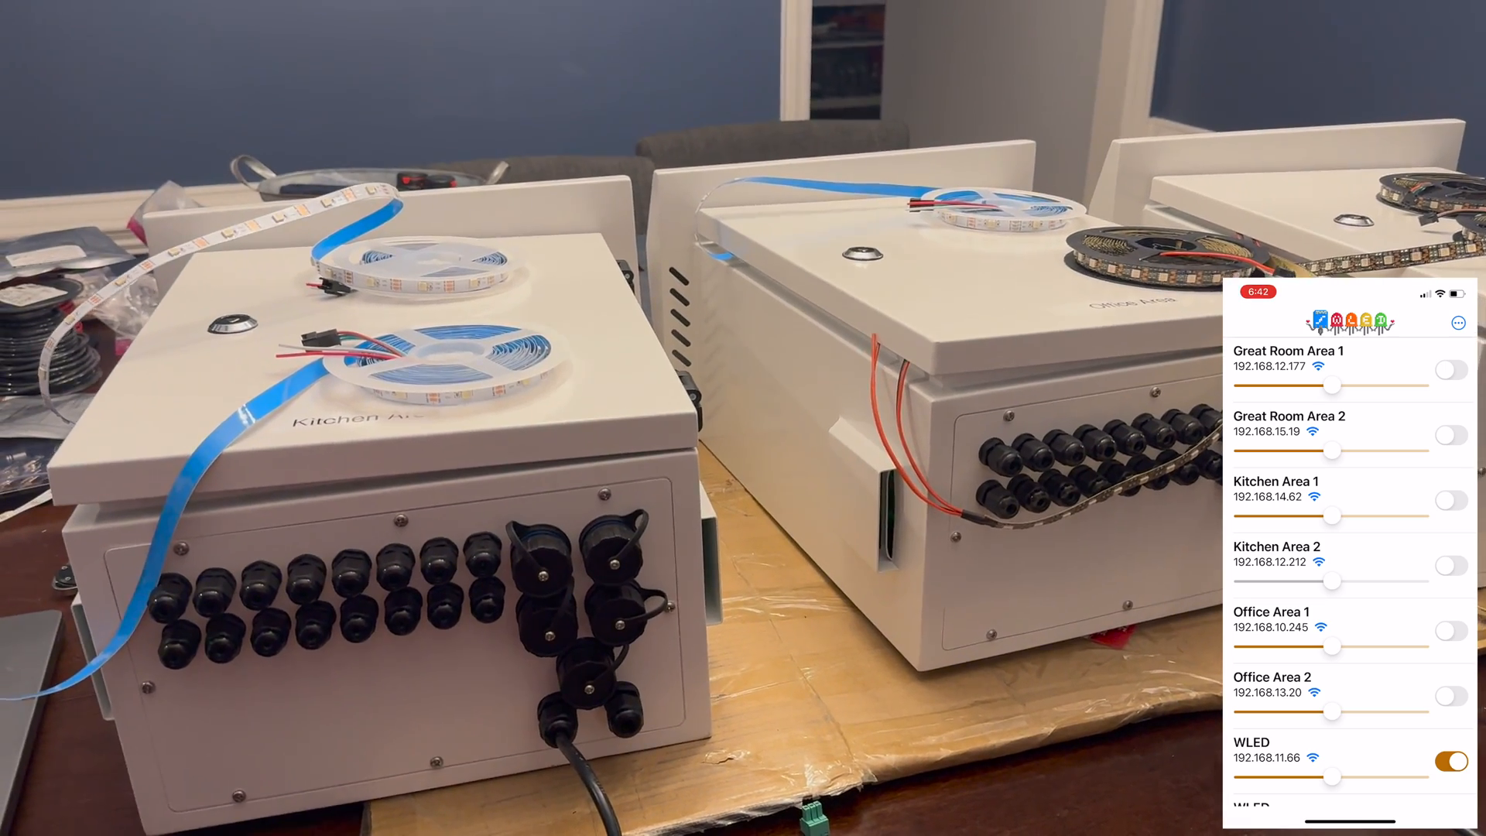
- Power on Great Room Areas 1 and 2, Kitchen Area 1 and Office Areas 1 and 2
click(1448, 386)
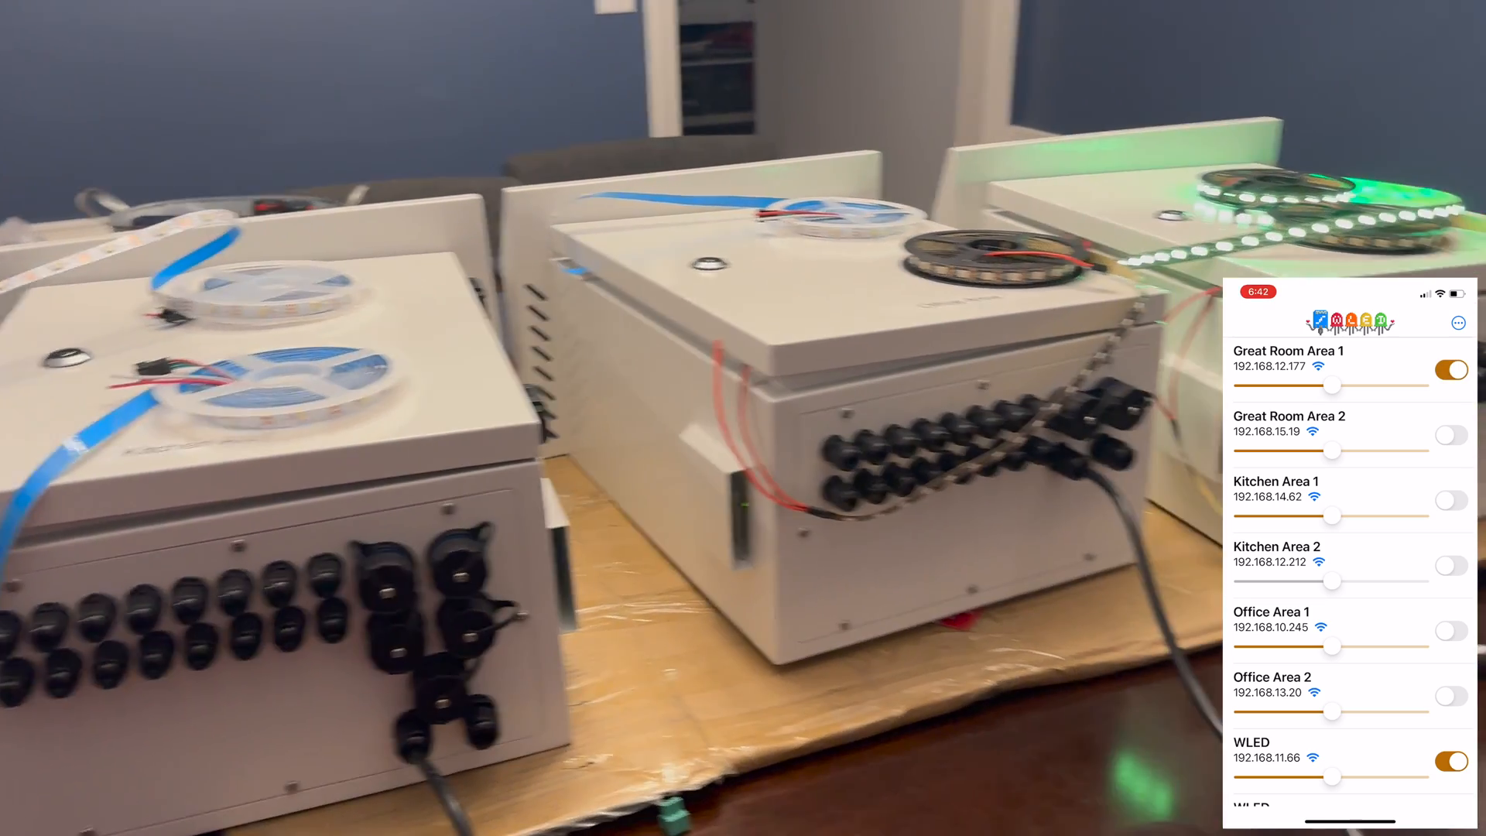
click(1449, 434)
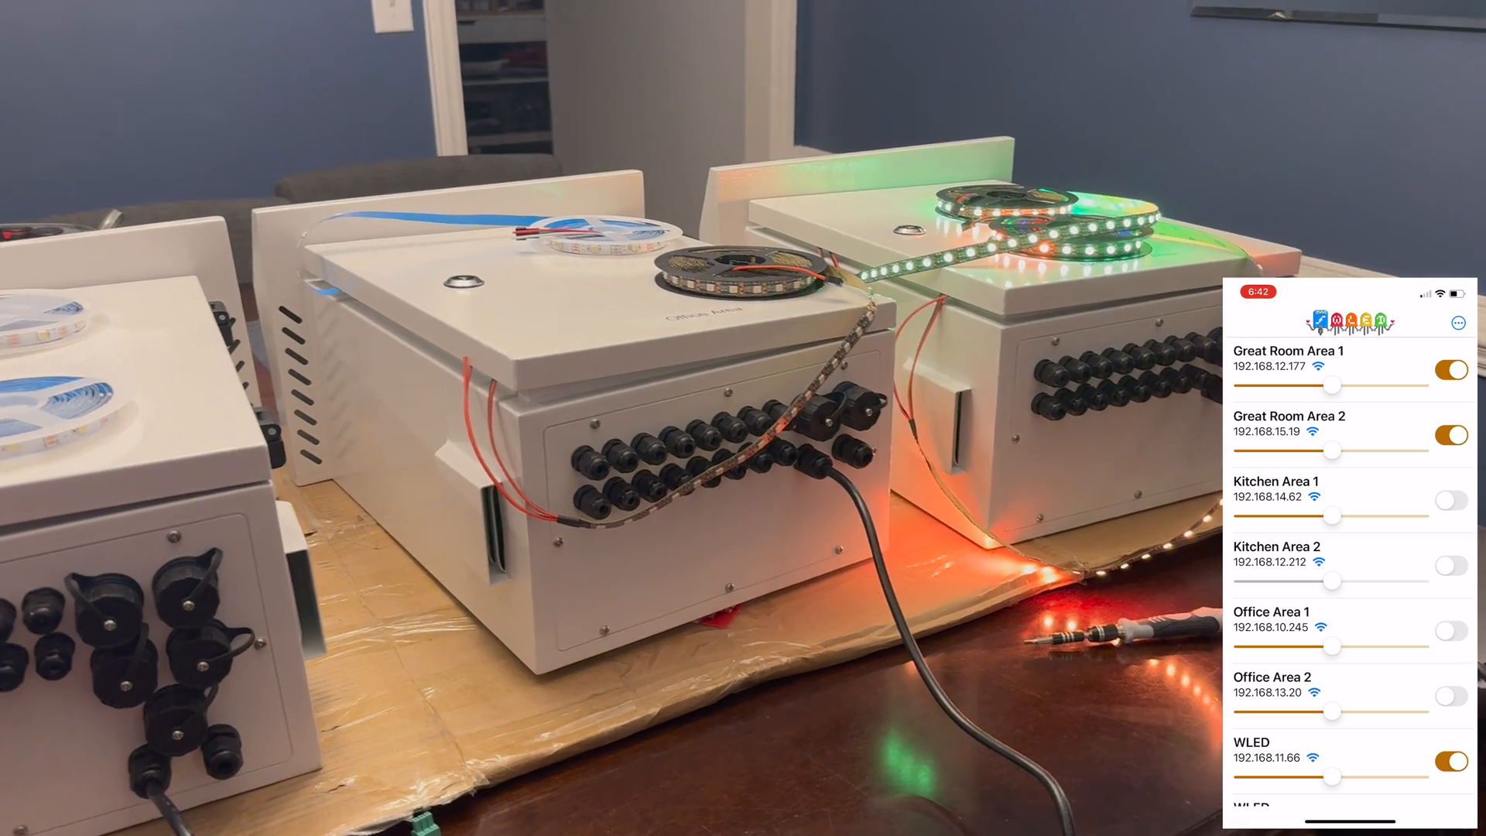
click(1450, 501)
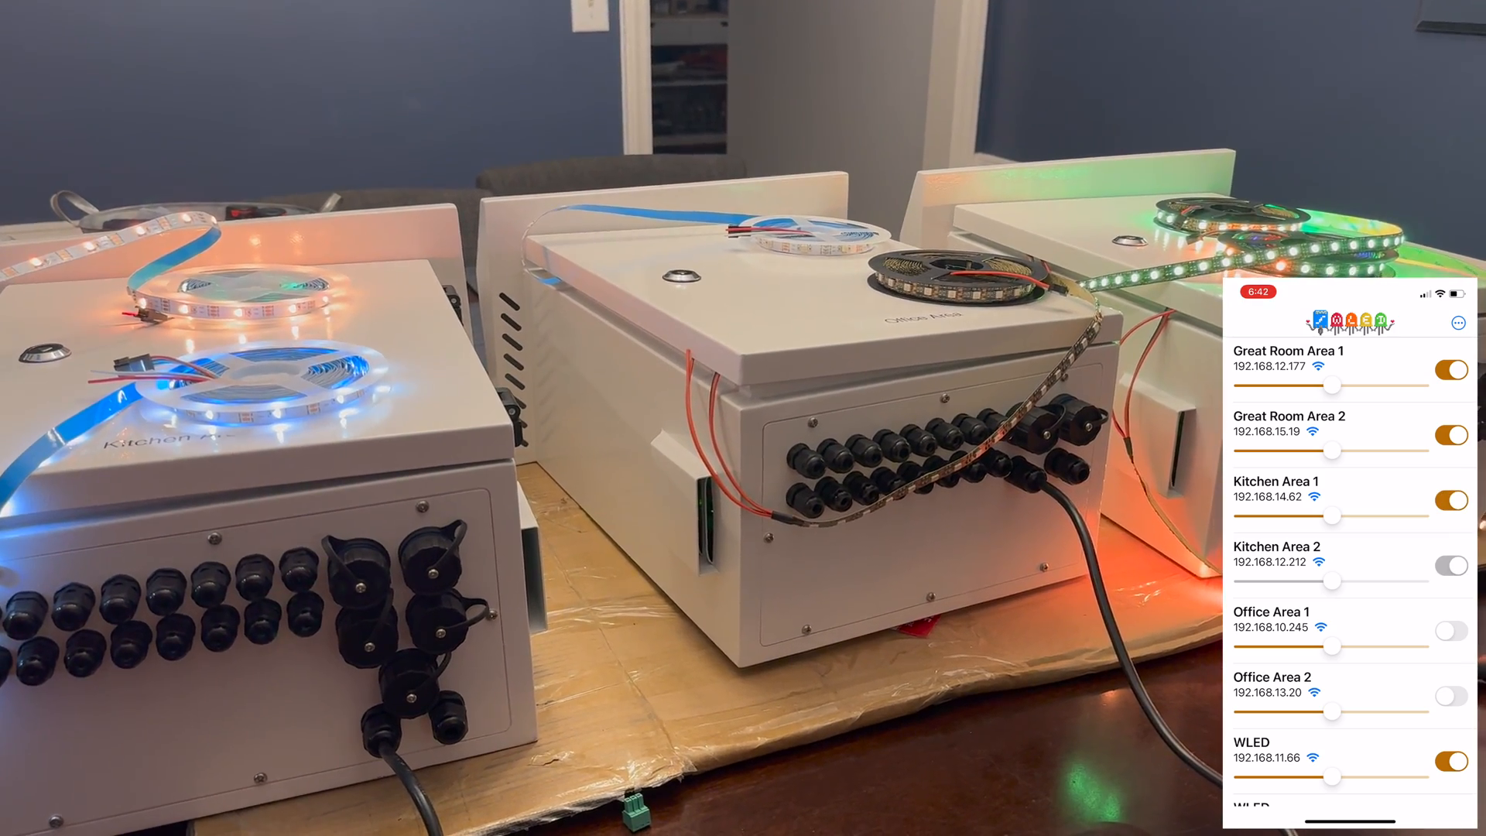
click(1451, 627)
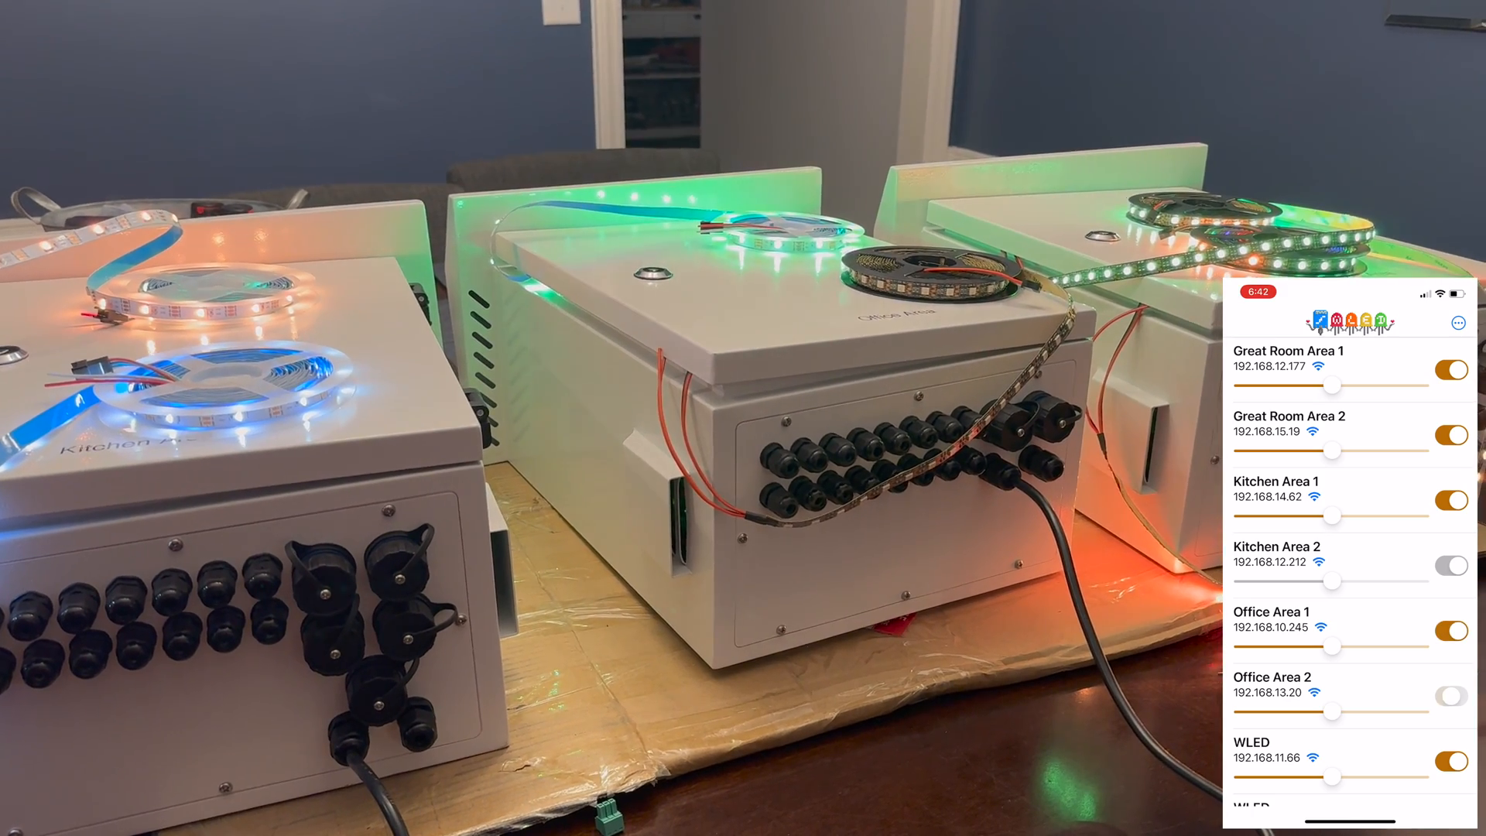
click(1449, 695)
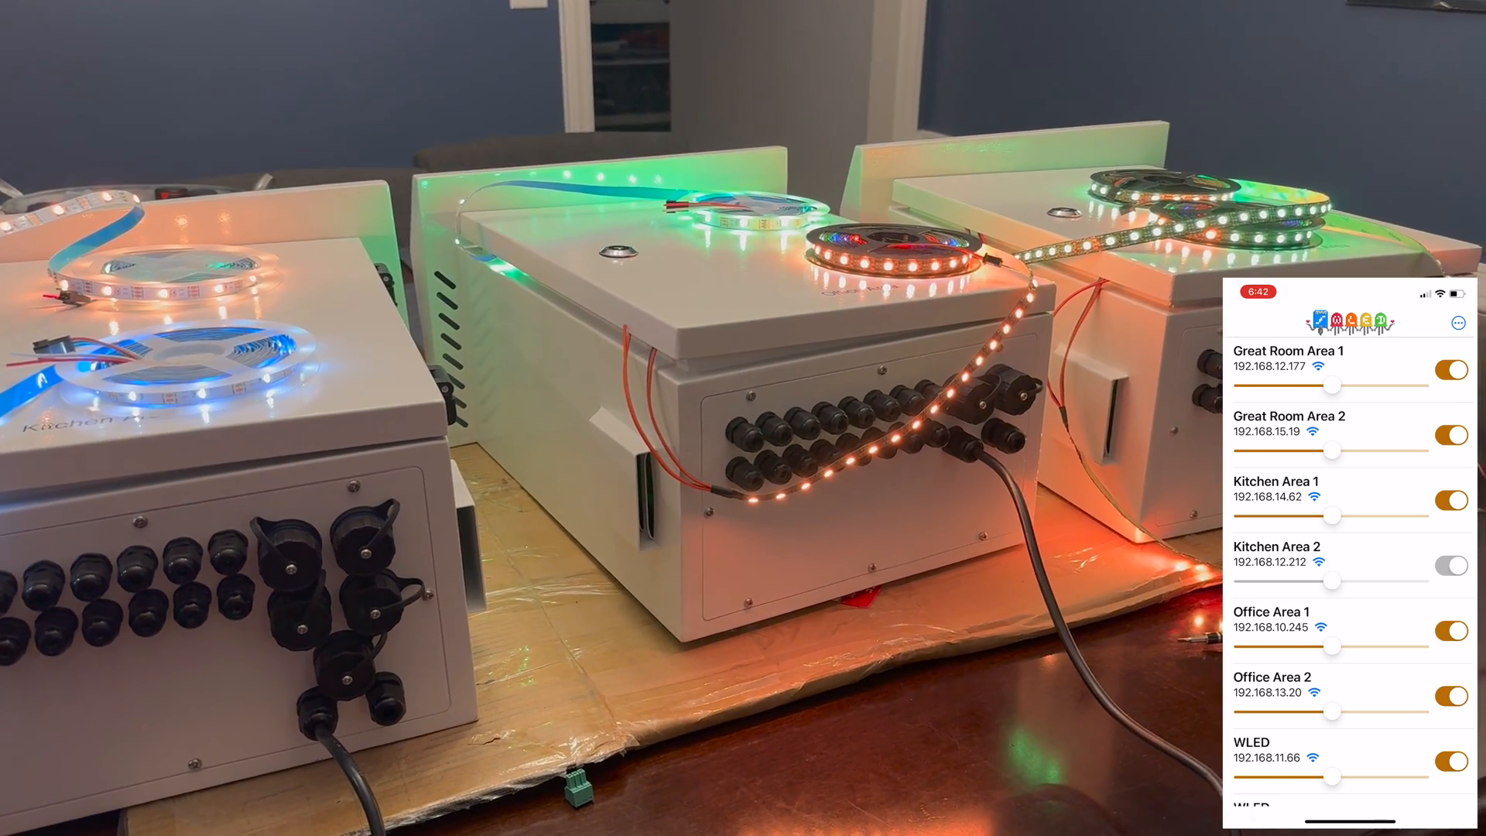
click(1288, 359)
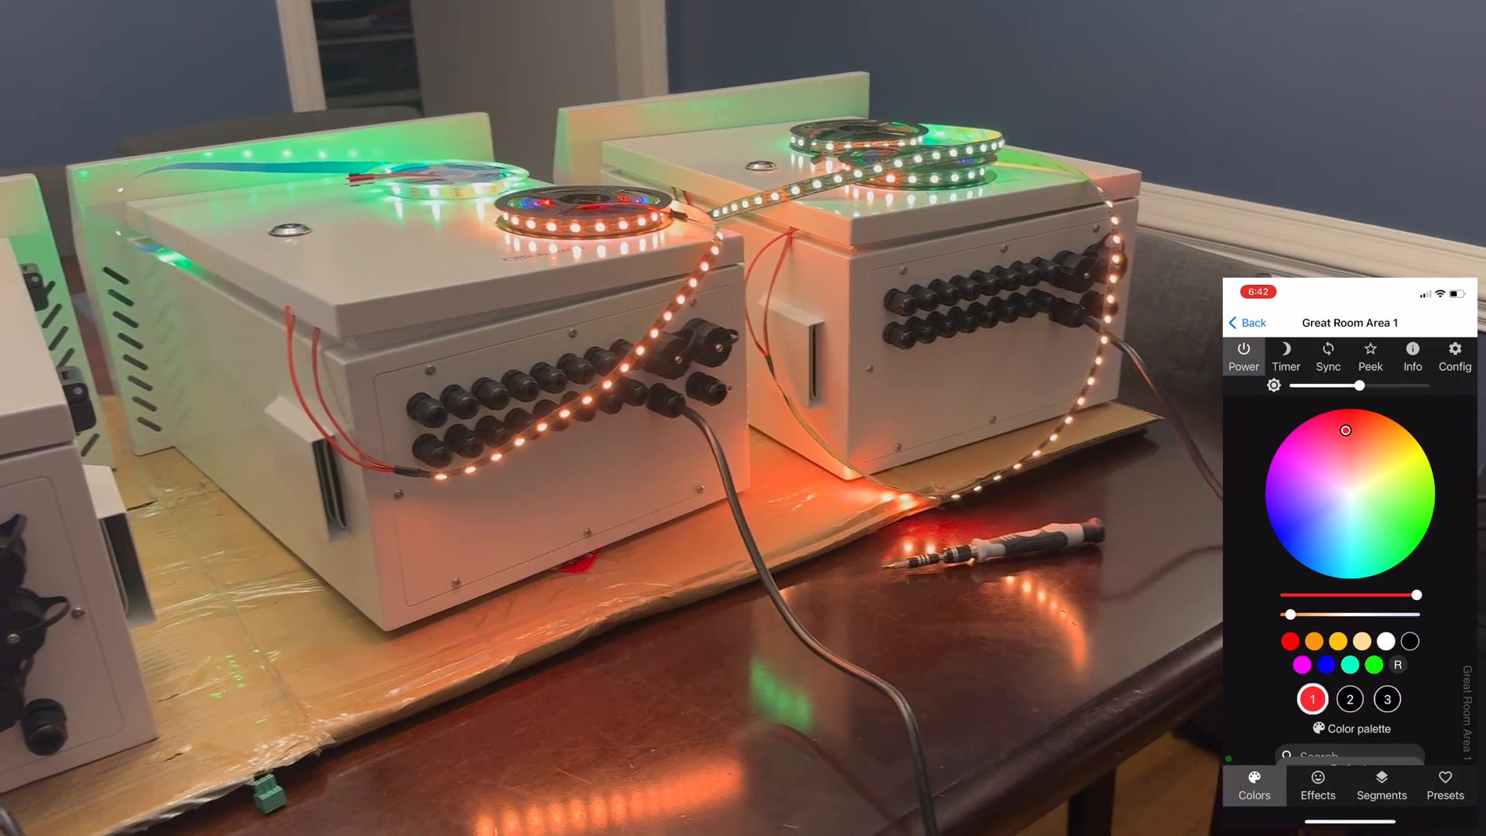
- Switch to Great Room Area 2 and turn its strip green, then red
click(1394, 554)
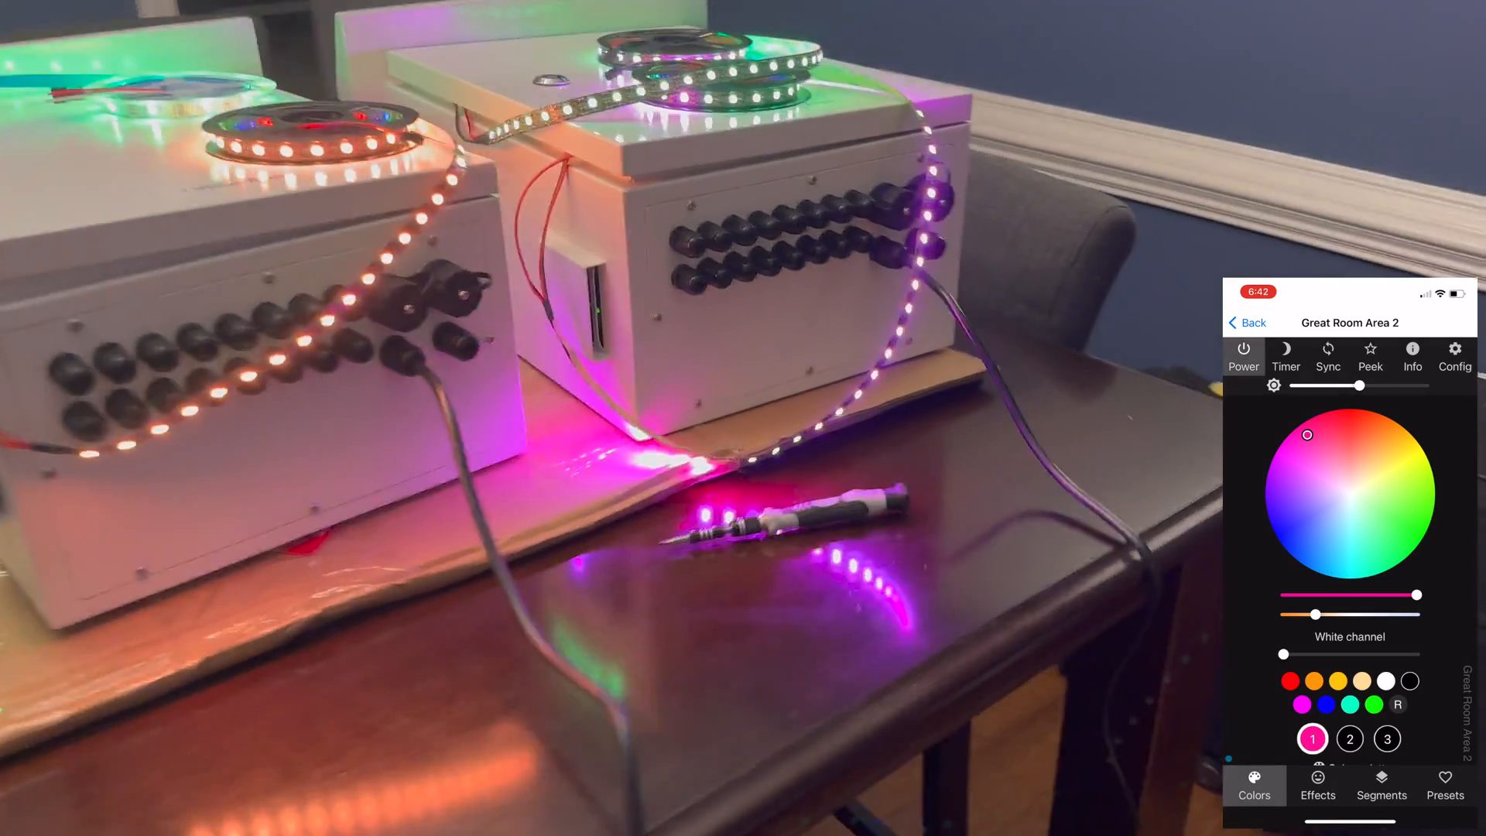
click(1310, 523)
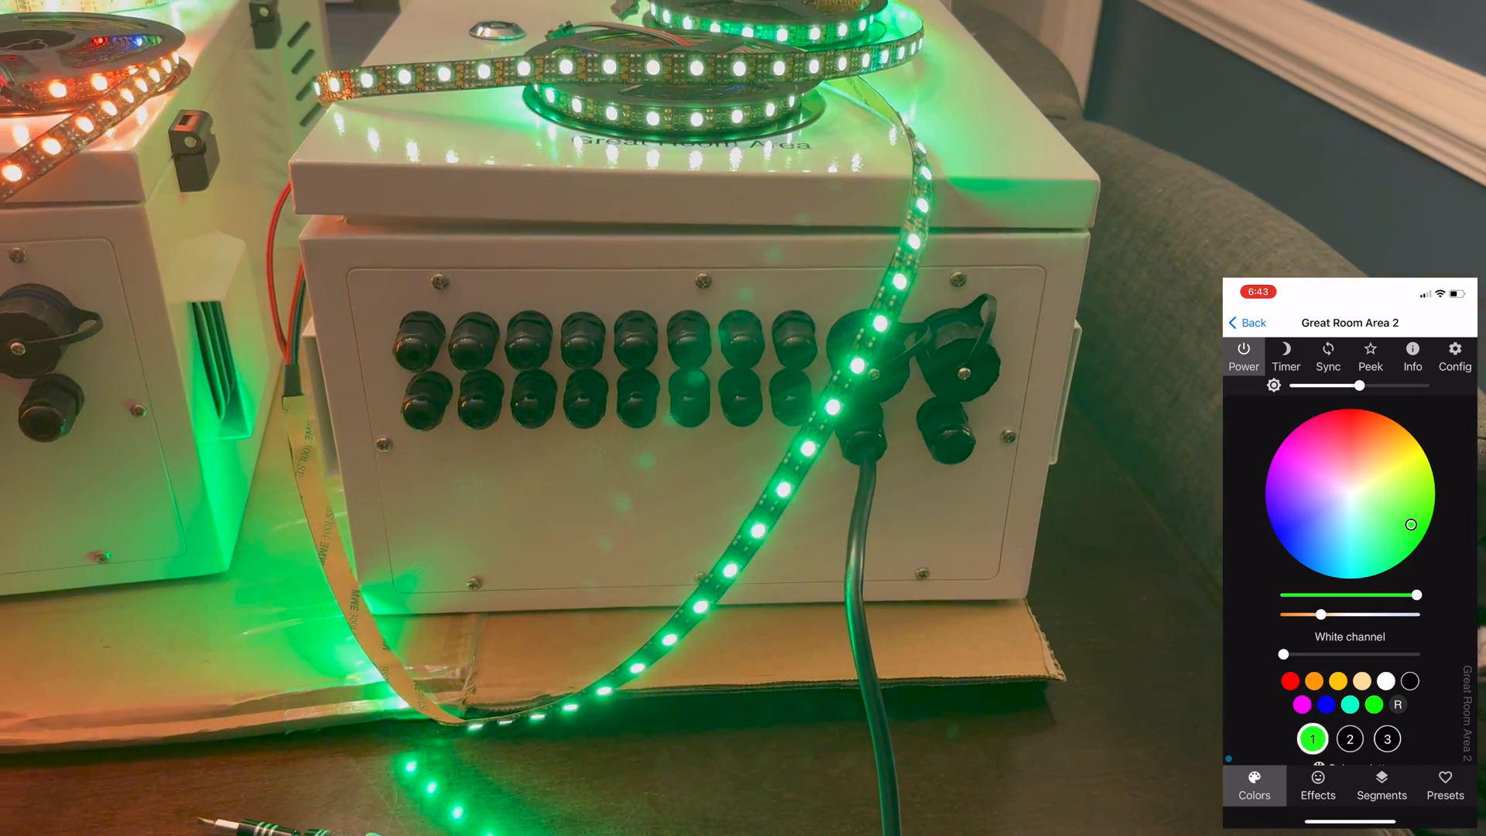
click(1333, 428)
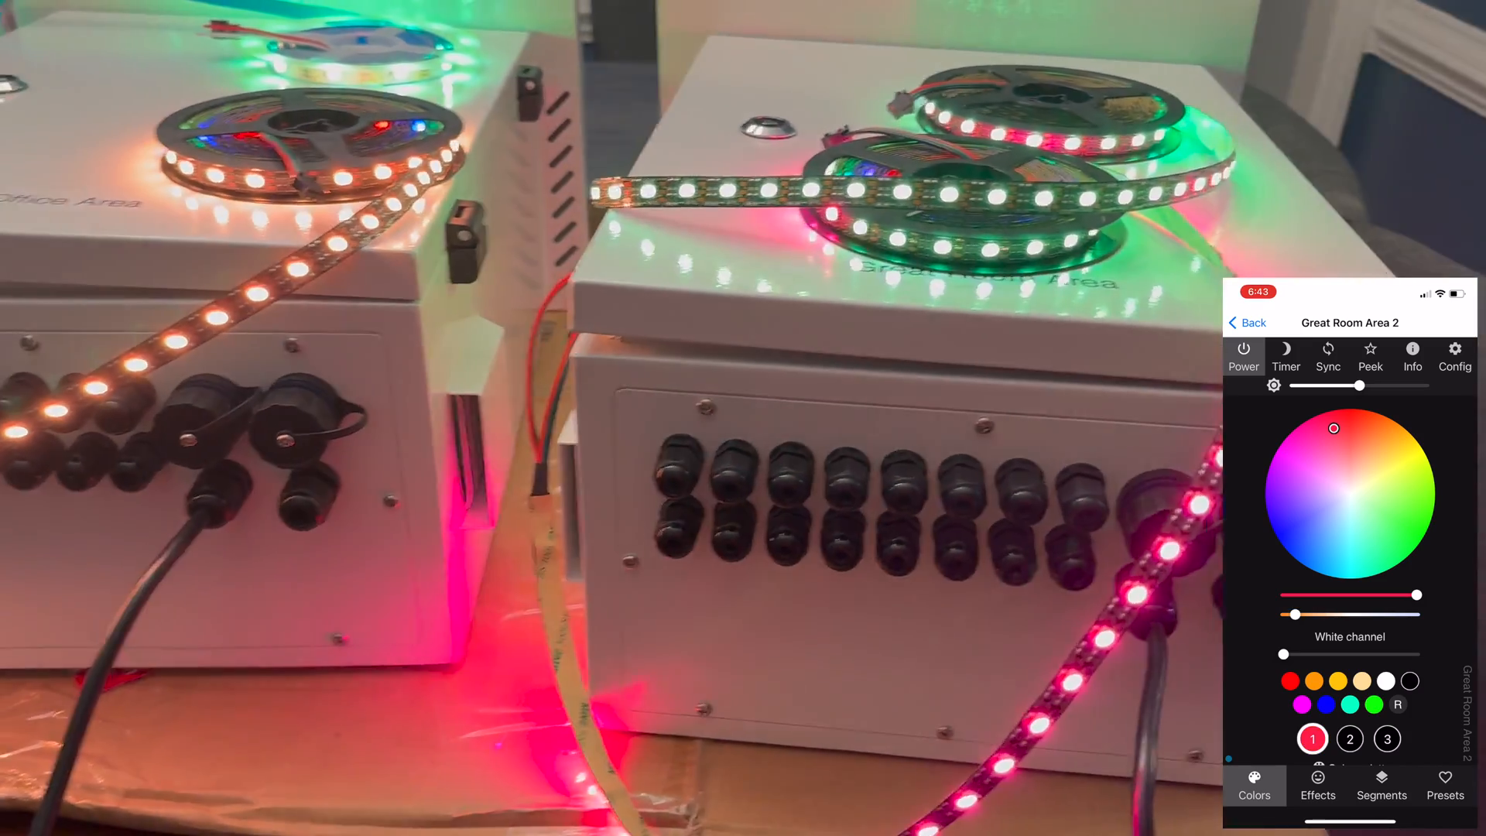